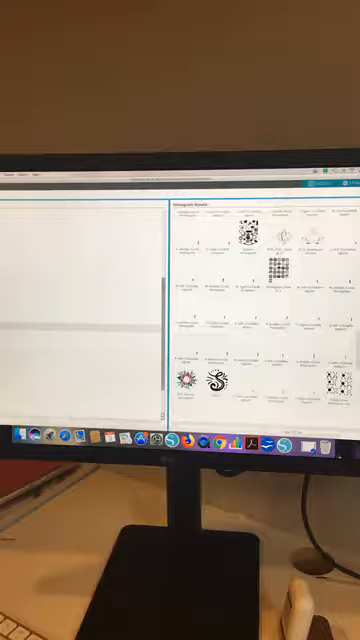
Scroll through the saved library designs to locate the monogram alphabet set.
scroll("down", 3)
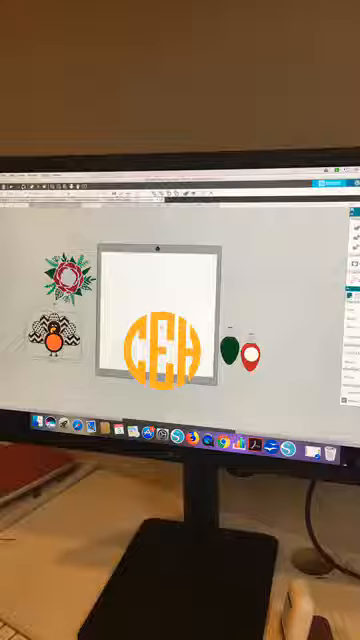
Use the context menu on a letter piece while assembling the CEH circle monogram.
right_click(160, 344)
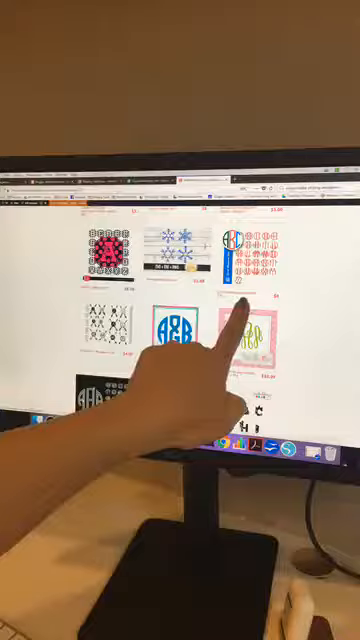
Scroll down the Design Store monogram search results to browse more designs.
scroll("down", 3)
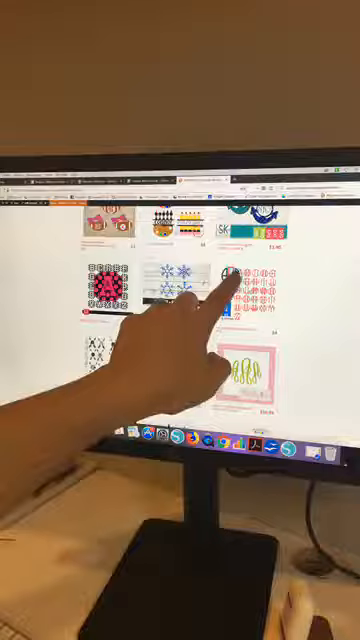